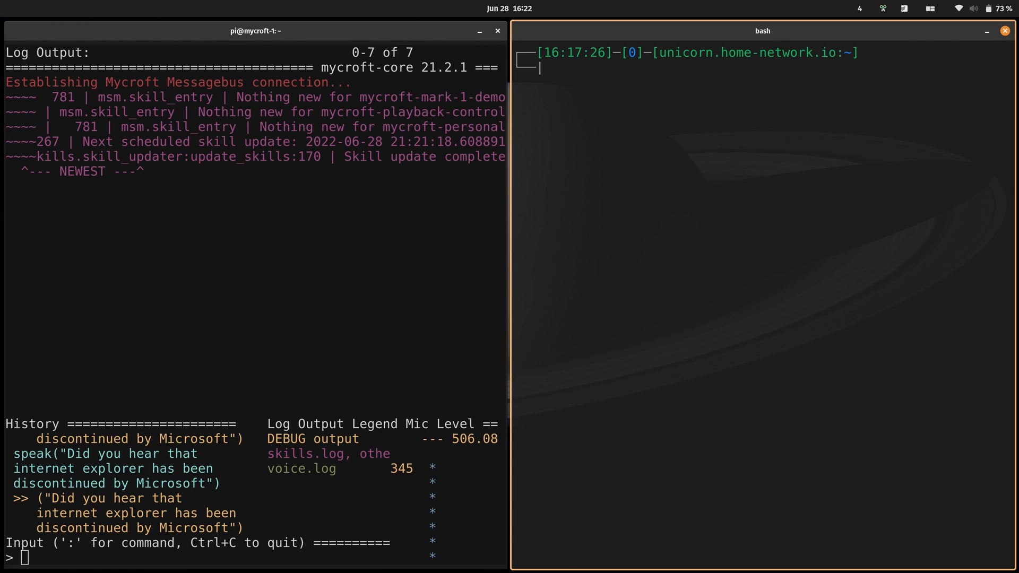
Step: Pipe 'I am not familiar with Internet explorer.' through curl POST to the TTS API
{"action": "type", "text": "echo 'I am not familiar with Internet explorer.' | curl -X POST --data-binary @- 'http://10.10.30.219:59125/api/tts?audioTarget=server'"}
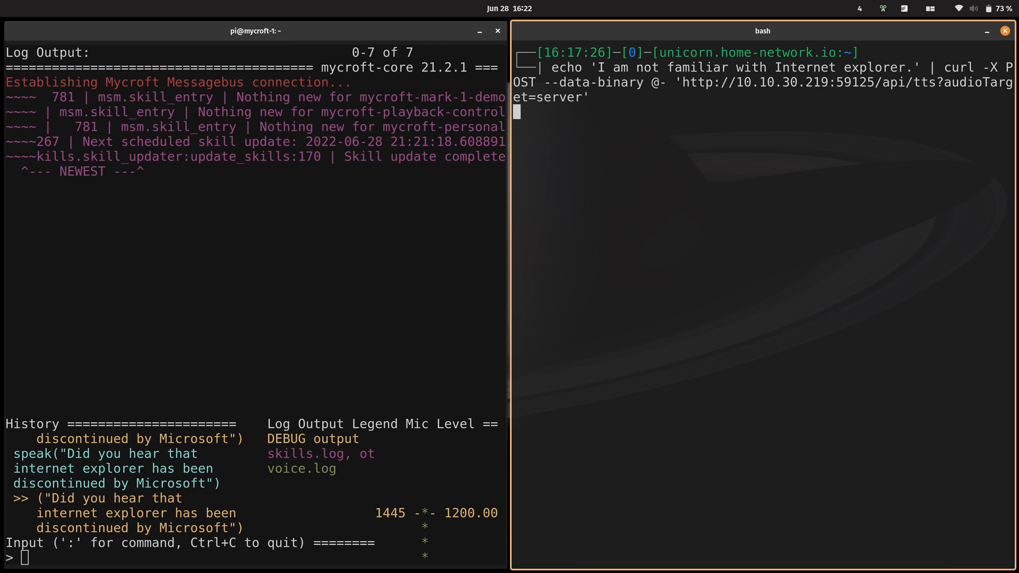
{"action": "key", "text": "Return"}
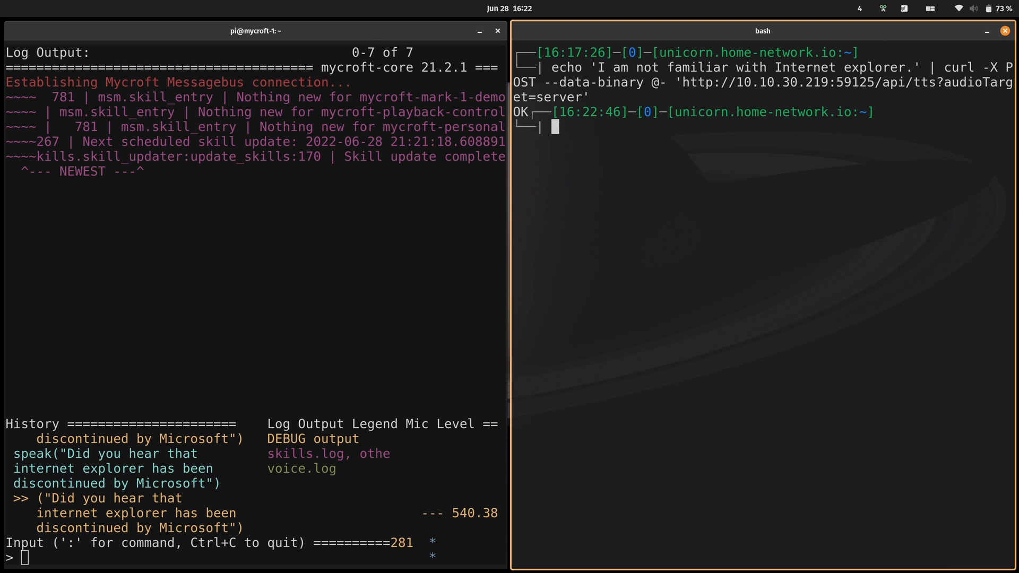